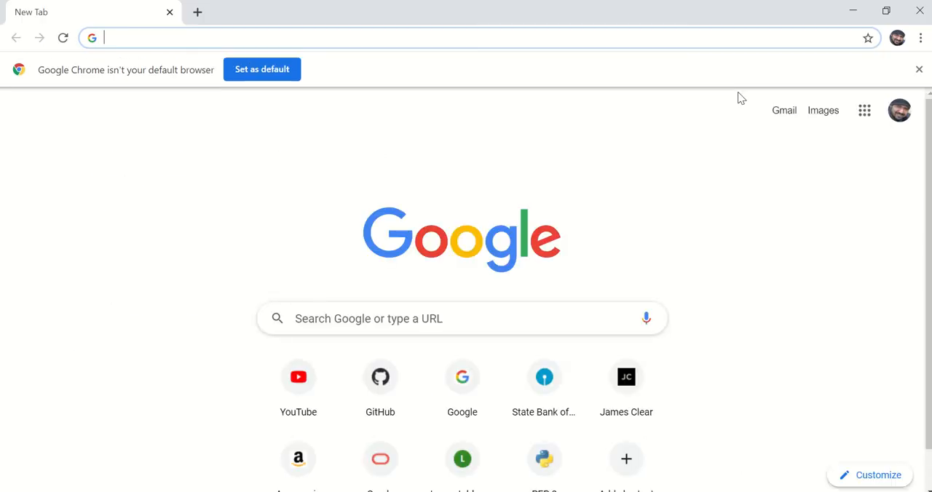
Step: Search Google for 'python installer' and bring up link options on the Python.org result
{"action": "type", "text": "python installer"}
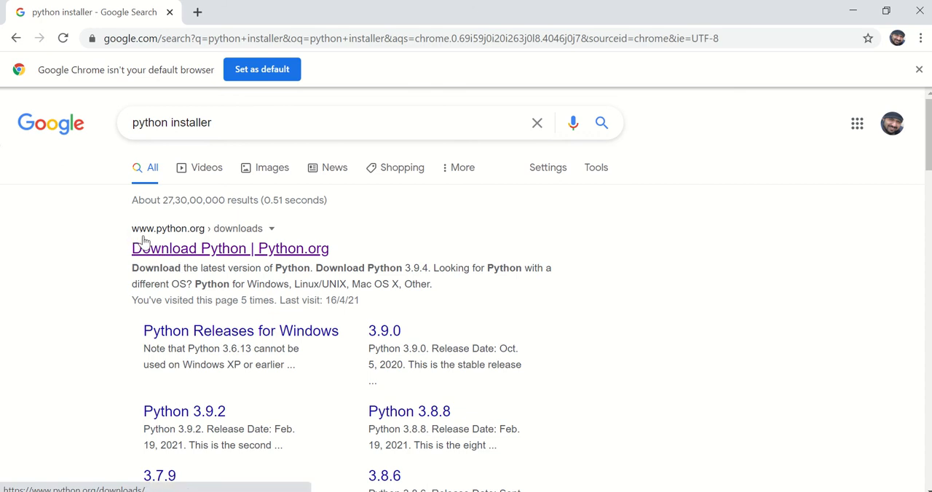
{"action": "mouse_move", "coordinate": [188, 244]}
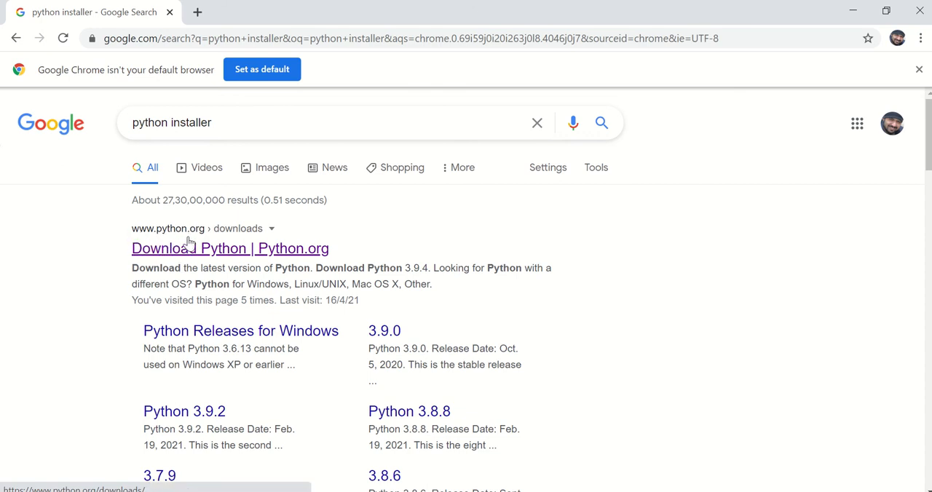
{"action": "right_click", "coordinate": [212, 258]}
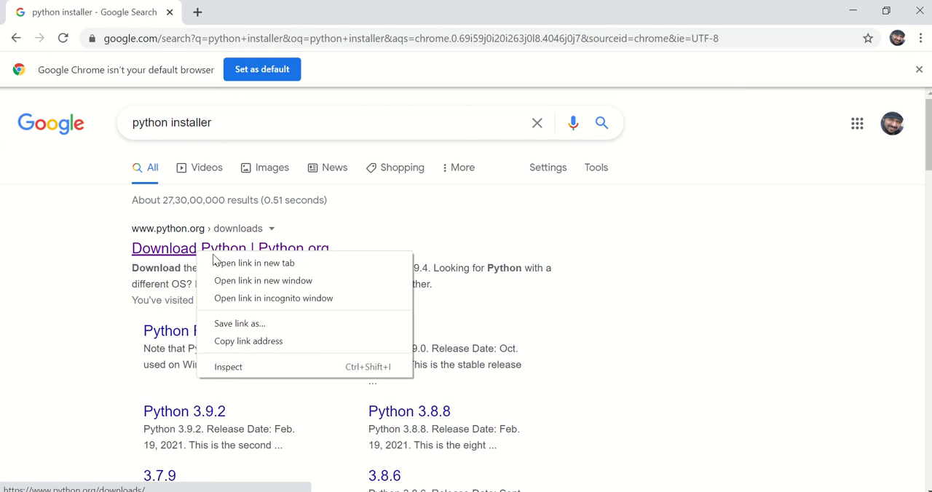
Step: Open Python.org downloads in a new tab and download the Python 3.9.4 Windows installer
{"action": "left_click", "coordinate": [253, 263]}
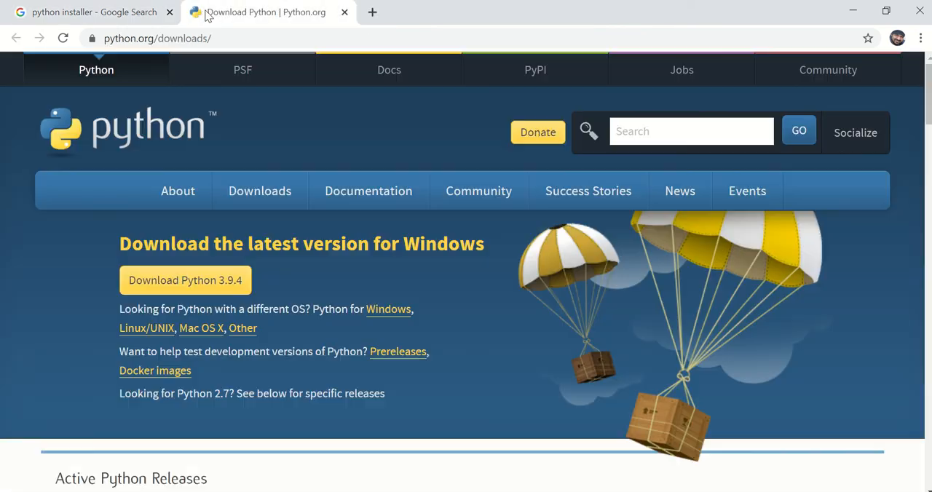
{"action": "left_click", "coordinate": [260, 191]}
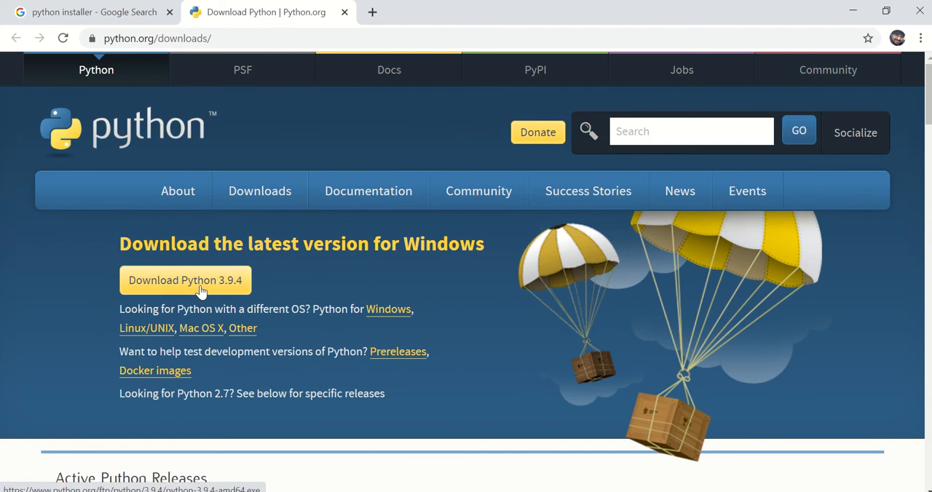
{"action": "mouse_move", "coordinate": [230, 299]}
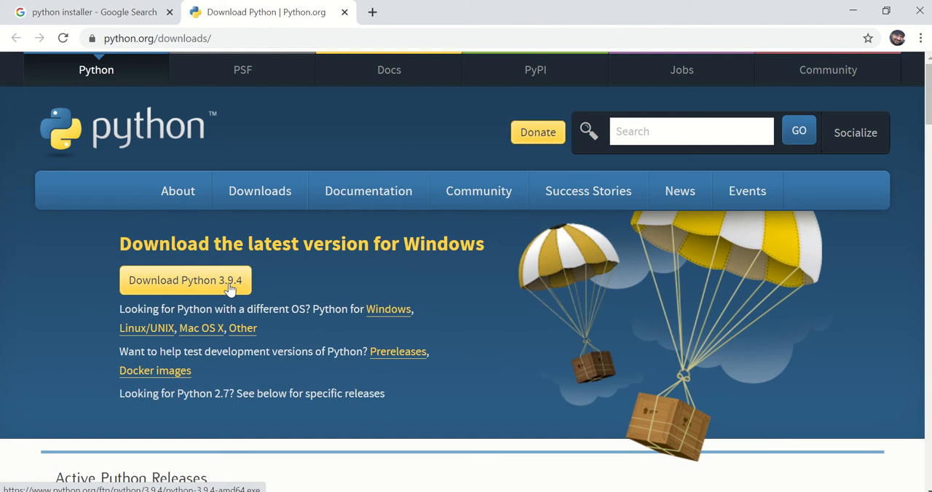
{"action": "left_click", "coordinate": [185, 281]}
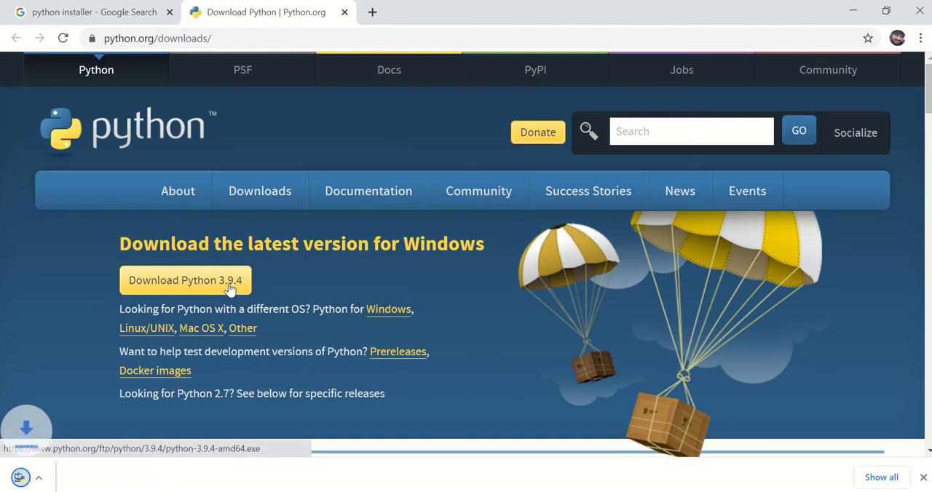
{"action": "left_click", "coordinate": [185, 281]}
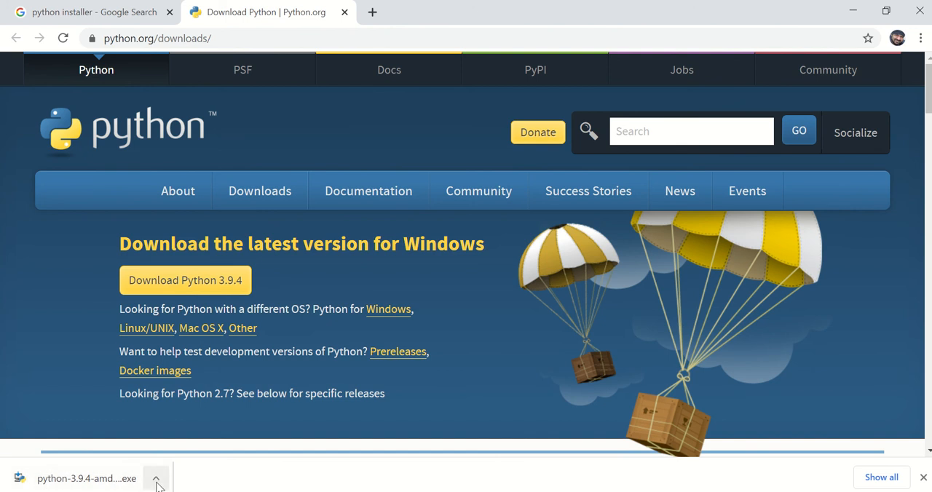
{"action": "left_click", "coordinate": [155, 478]}
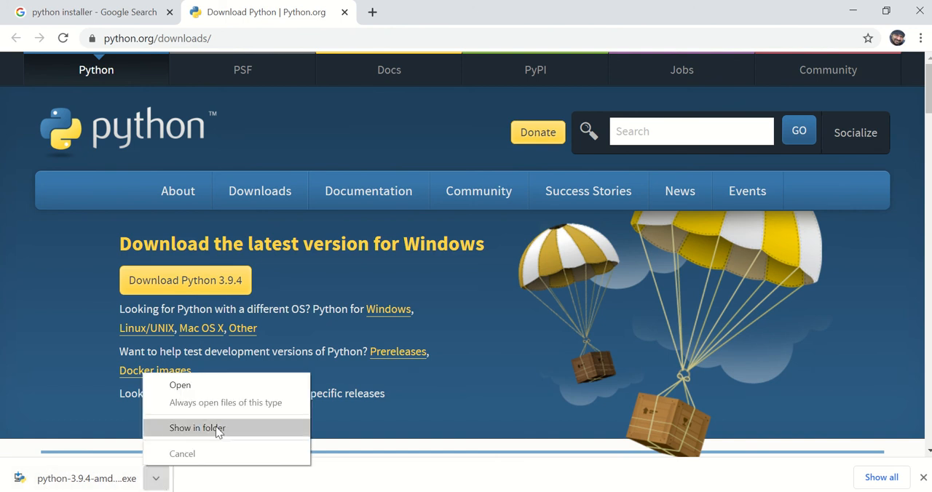
Step: Show the downloaded python-3.9.4-amd64 installer in the Downloads folder
{"action": "left_click", "coordinate": [198, 428]}
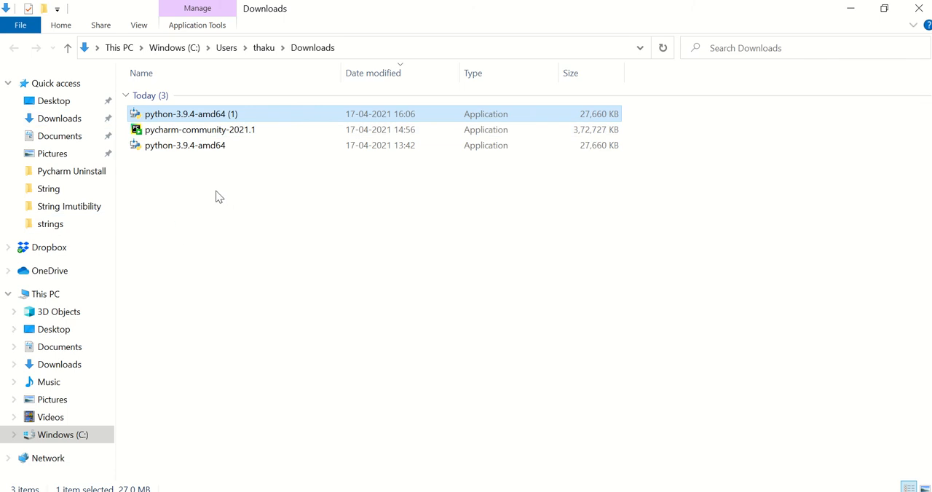
{"action": "mouse_move", "coordinate": [114, 244]}
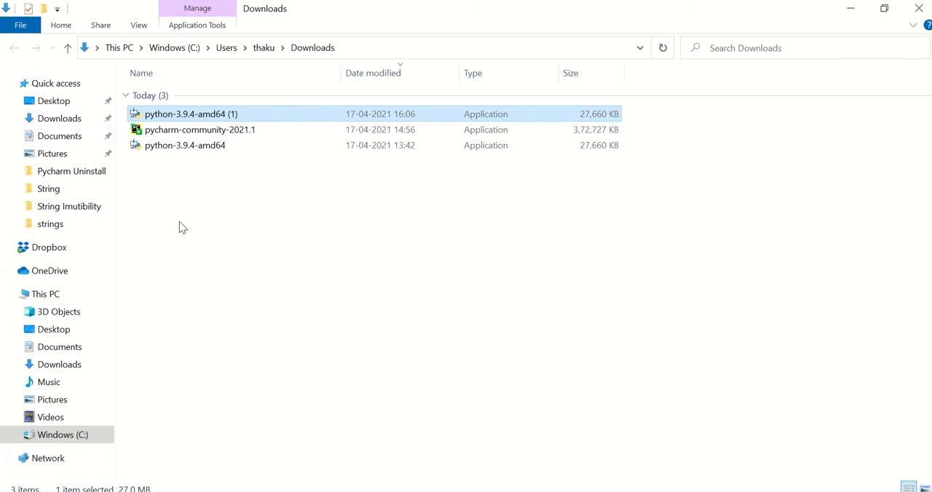
{"action": "mouse_move", "coordinate": [244, 120]}
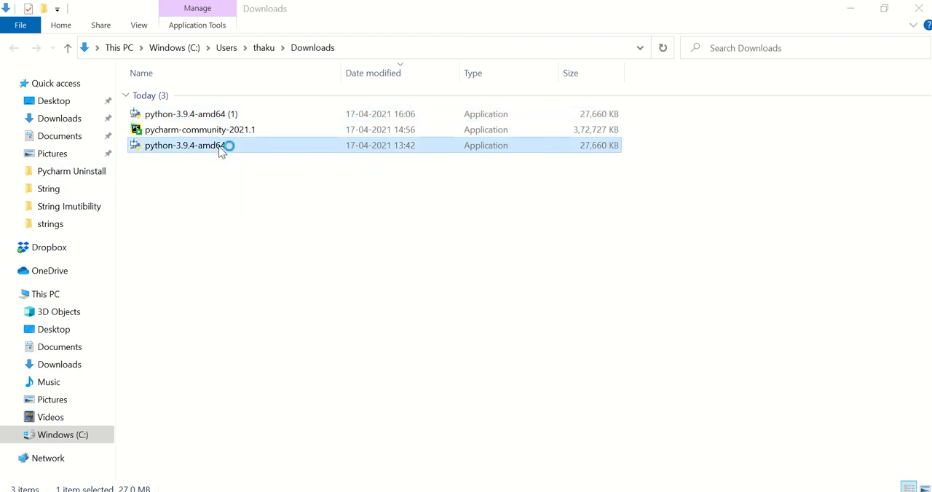
Step: Launch python-3.9.4-amd64 from Downloads, with 'Add Python 3.9 to PATH' checked
{"action": "double_click", "coordinate": [185, 145]}
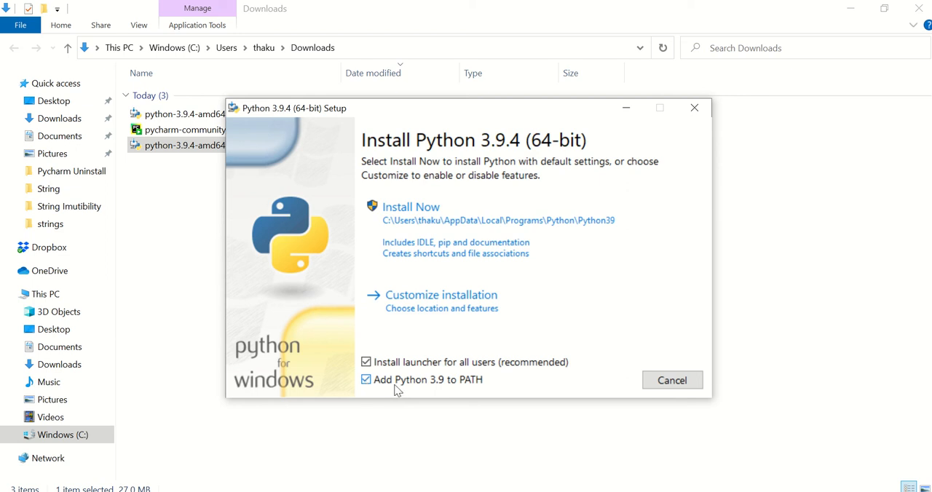
{"action": "mouse_move", "coordinate": [467, 393]}
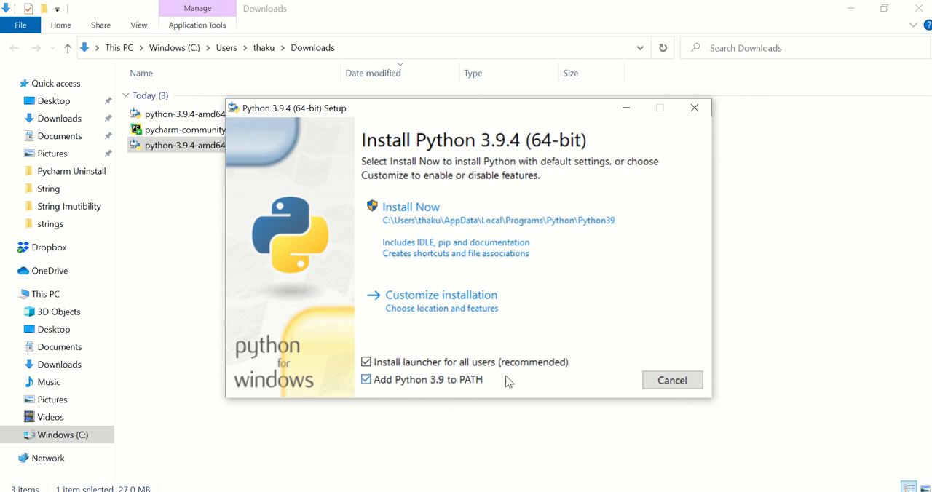
{"action": "mouse_move", "coordinate": [520, 285]}
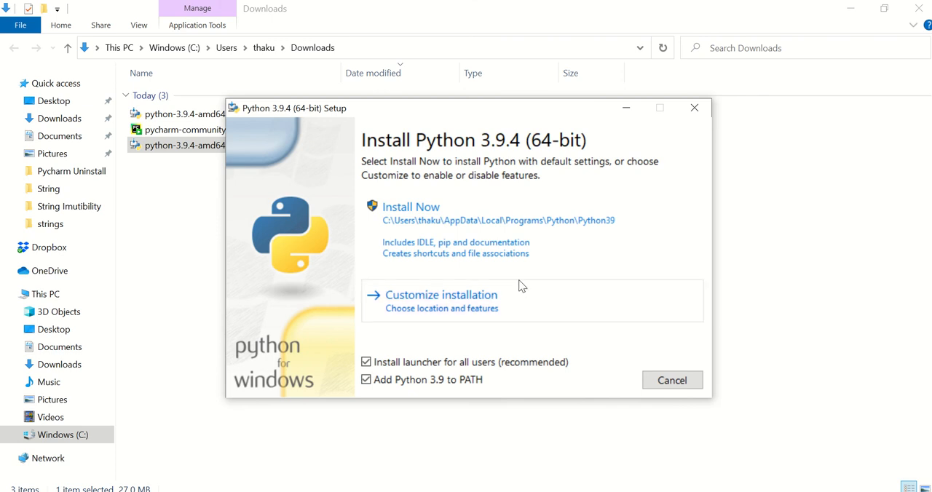
{"action": "mouse_move", "coordinate": [419, 278]}
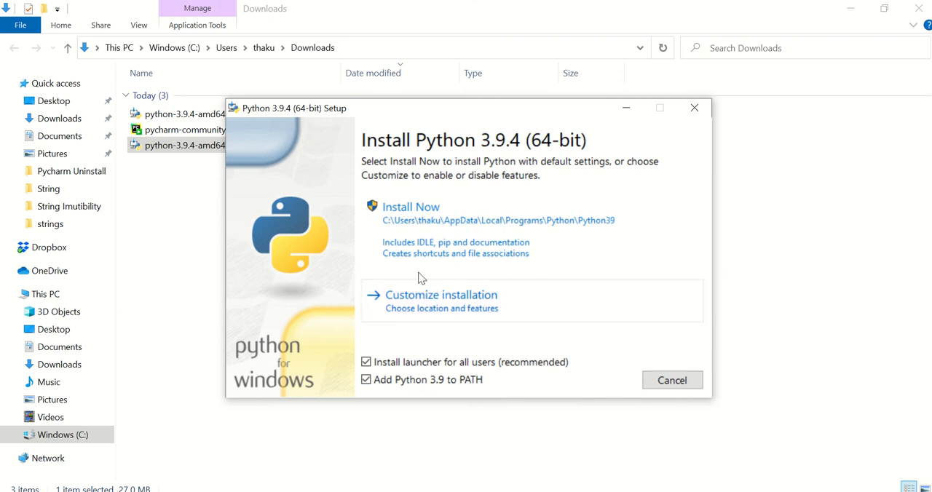
{"action": "mouse_move", "coordinate": [402, 222]}
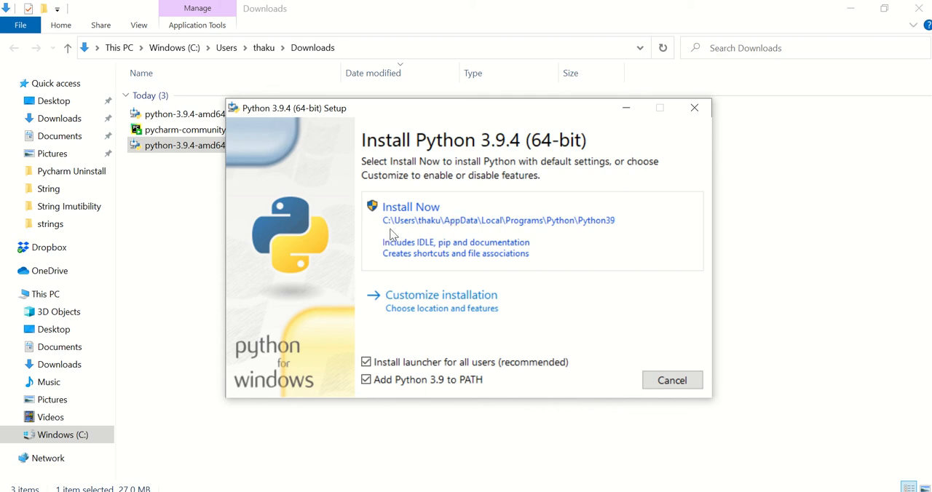
{"action": "mouse_move", "coordinate": [604, 241]}
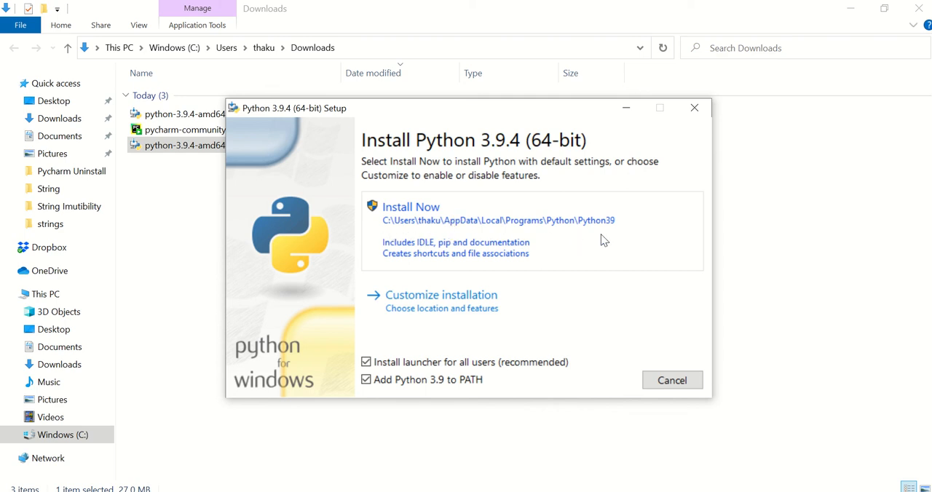
{"action": "mouse_move", "coordinate": [393, 236]}
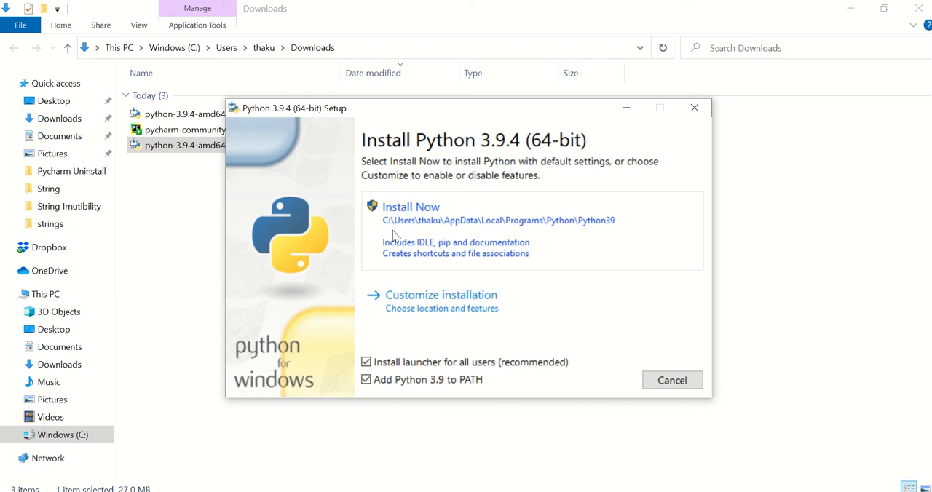
{"action": "mouse_move", "coordinate": [399, 233]}
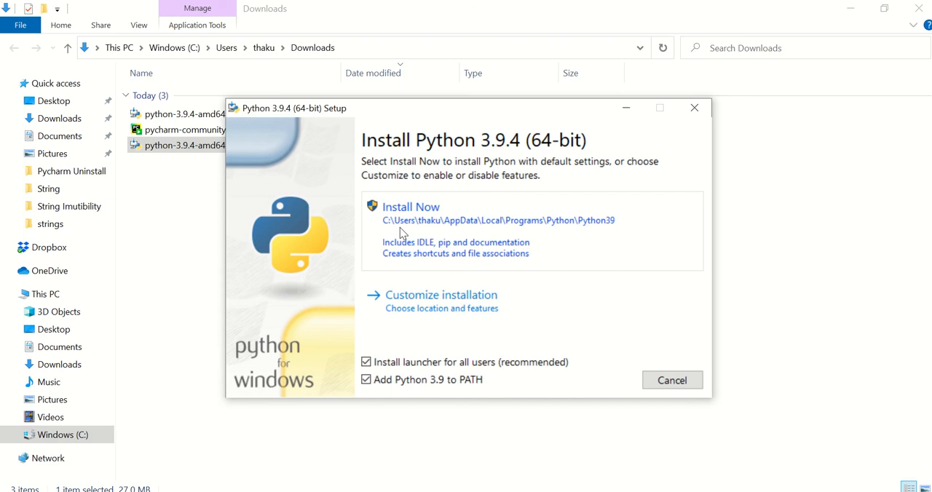
{"action": "mouse_move", "coordinate": [380, 240]}
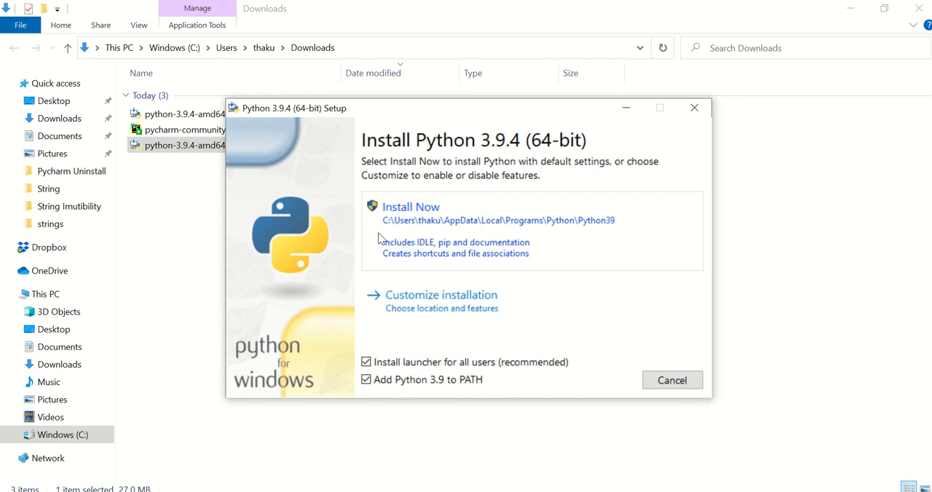
{"action": "mouse_move", "coordinate": [627, 230]}
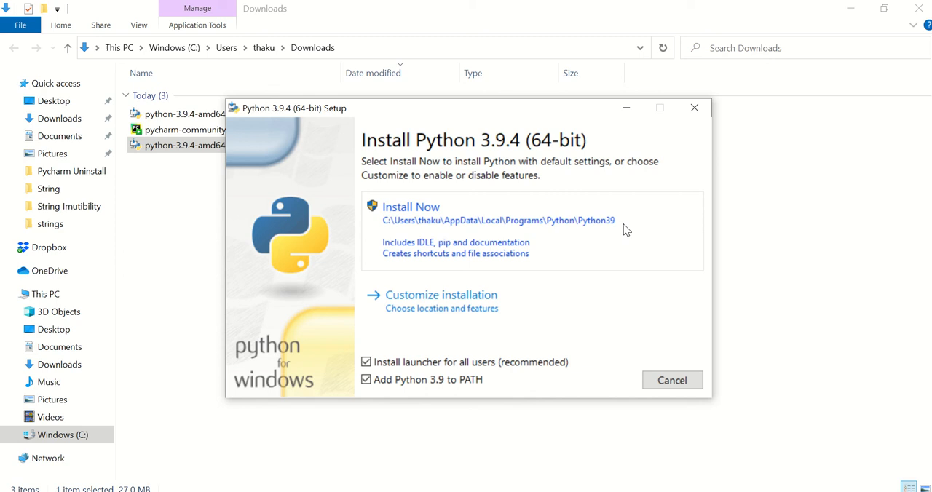
{"action": "mouse_move", "coordinate": [553, 235]}
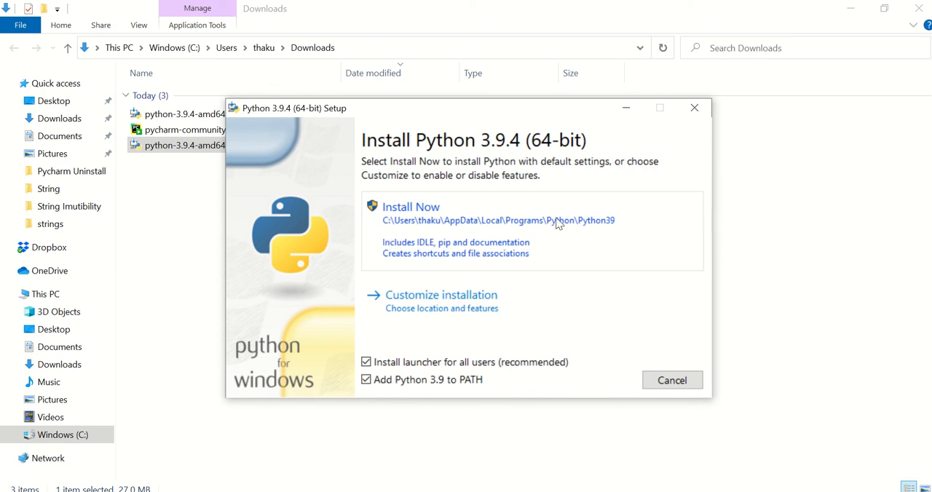
Step: Install Python 3.9.4 with default settings and close the successful setup window
{"action": "left_click", "coordinate": [411, 207]}
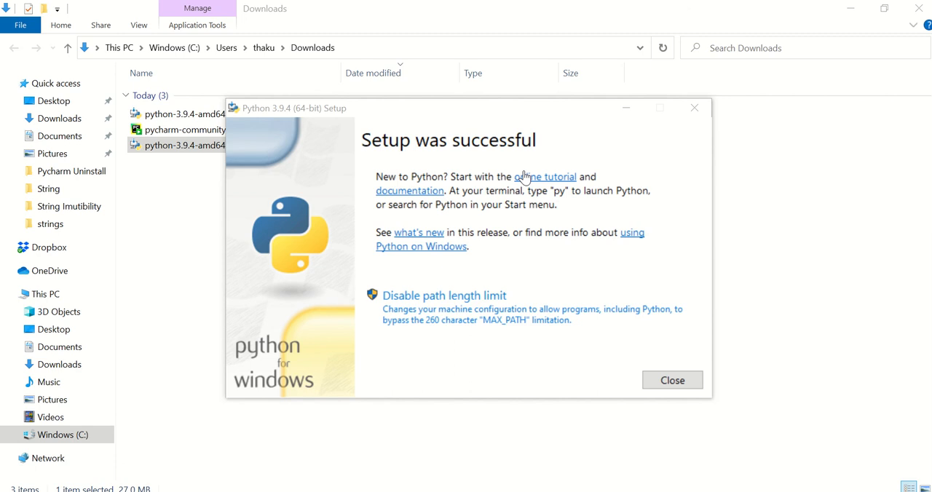
{"action": "left_click", "coordinate": [671, 379]}
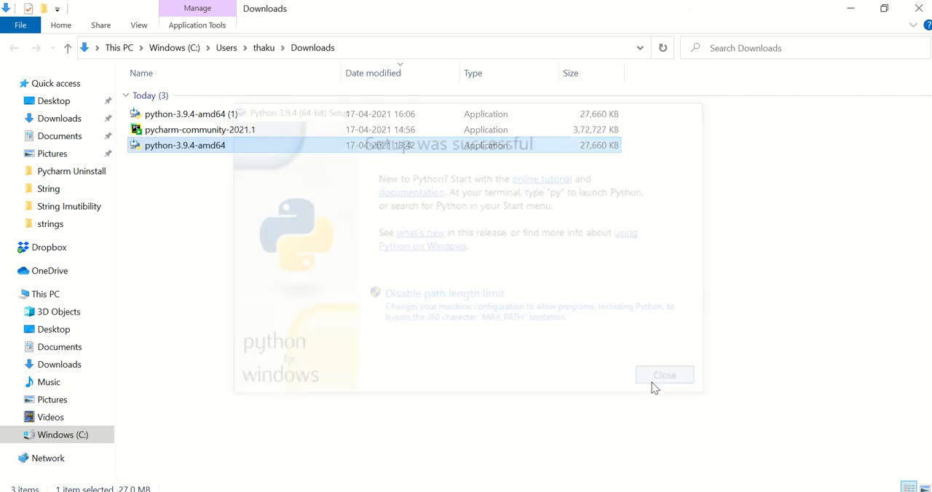
{"action": "left_click", "coordinate": [663, 374]}
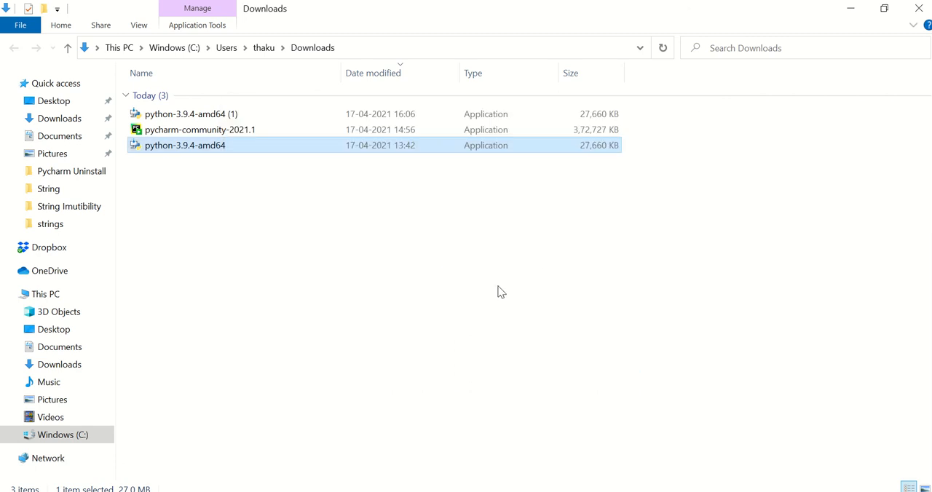
Step: Run 'python --version' in Command Prompt to confirm Python 3.9.4
{"action": "left_click", "coordinate": [9, 488]}
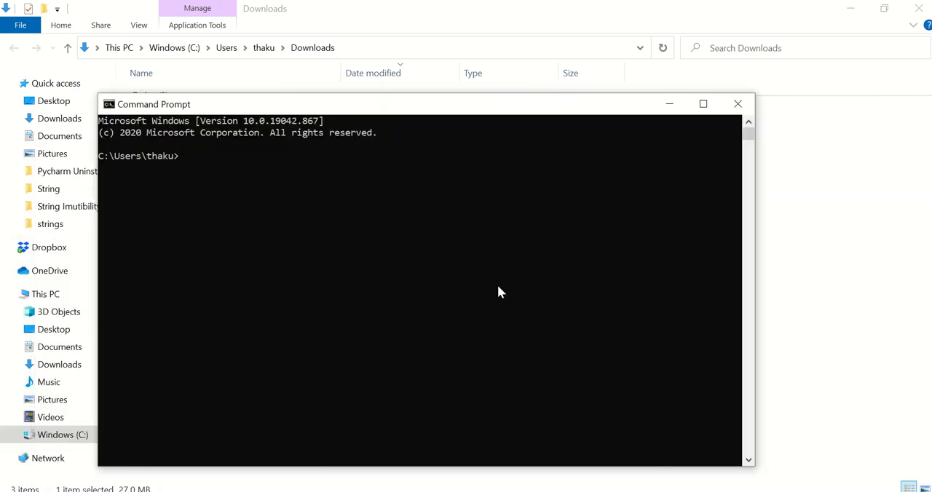
{"action": "type", "text": "python"}
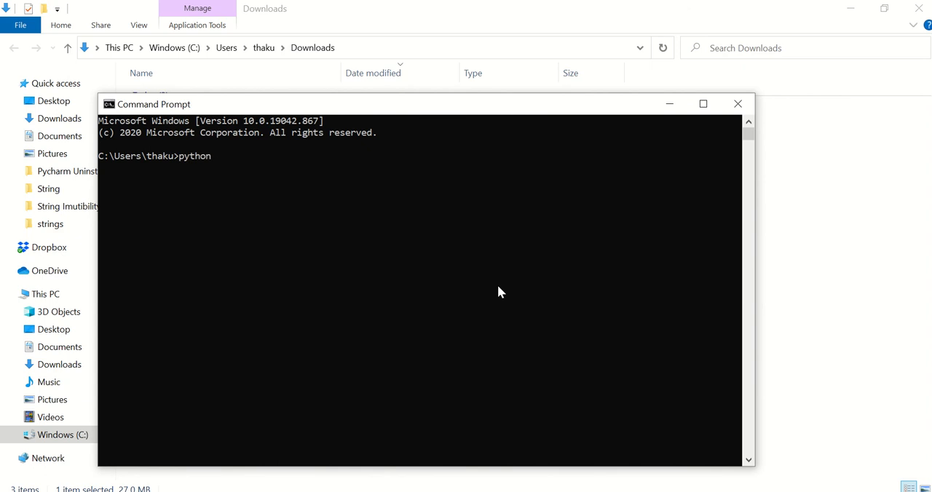
{"action": "type", "text": "-- v"}
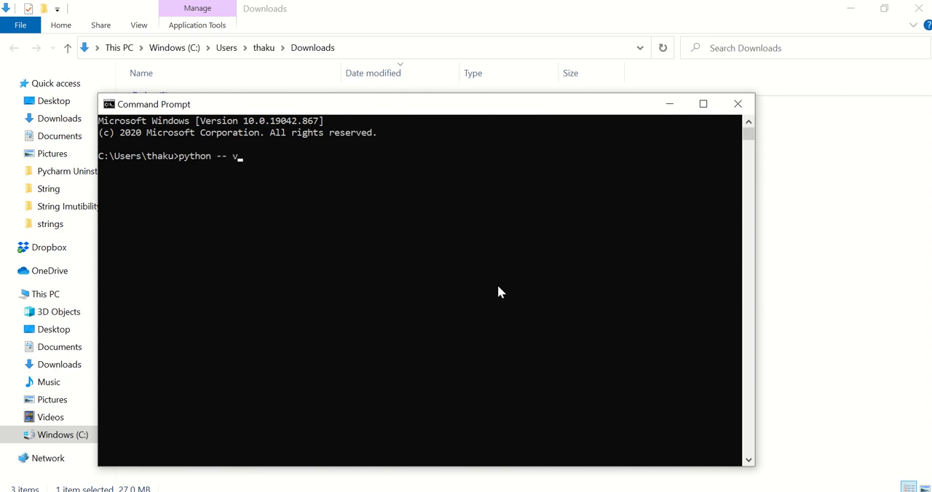
{"action": "type", "text": "ersion"}
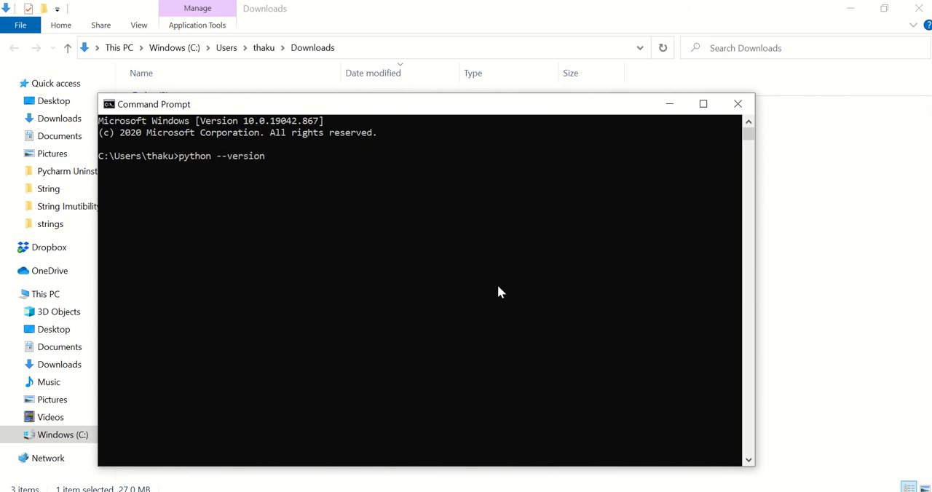
{"action": "key", "text": "Return"}
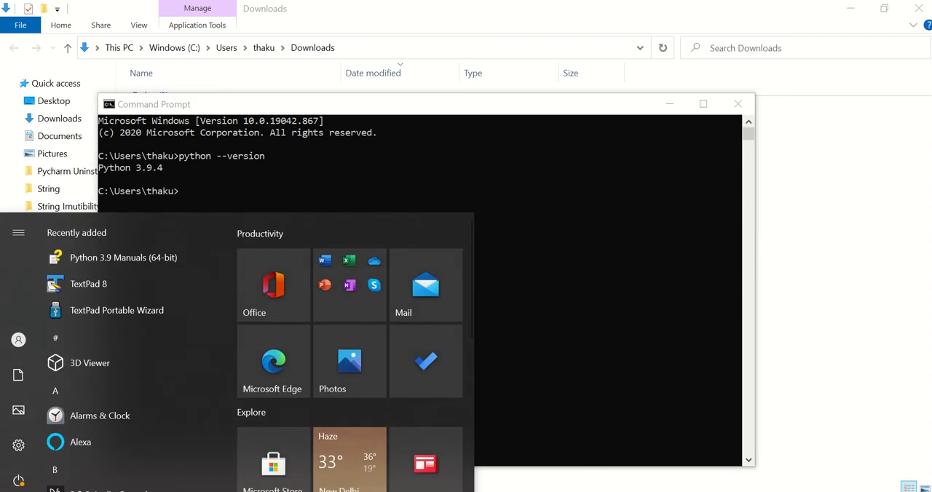
Step: Open Advanced system settings from Windows Settings' About page
{"action": "type", "text": "t"}
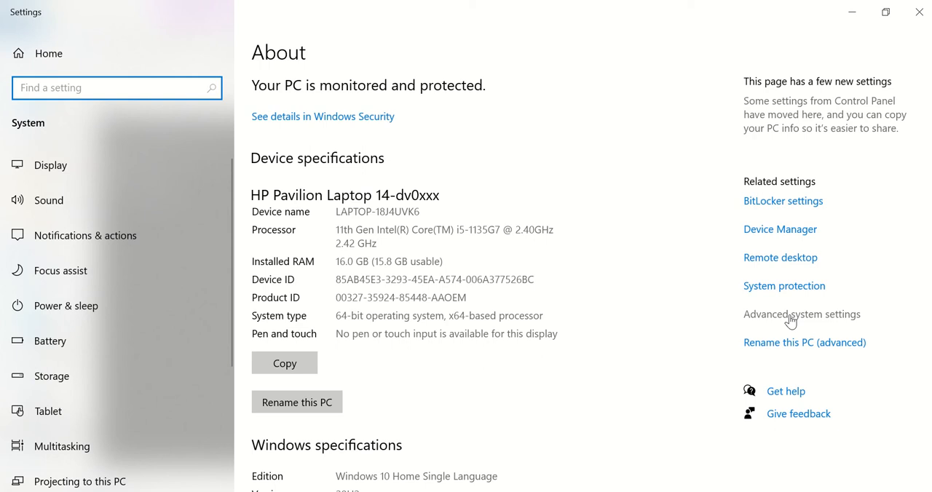
{"action": "left_click", "coordinate": [801, 314]}
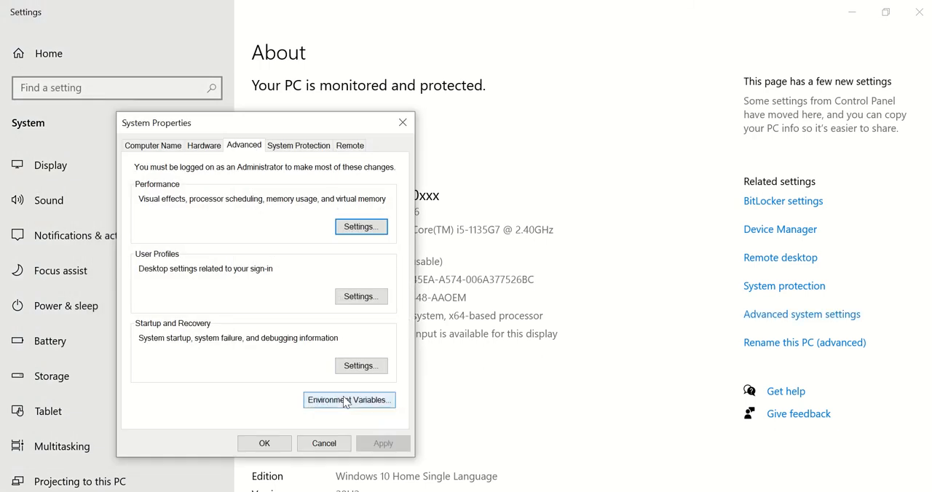
Step: View the user Path entries Python39 and Python39\Scripts, then close the editor
{"action": "left_click", "coordinate": [348, 400]}
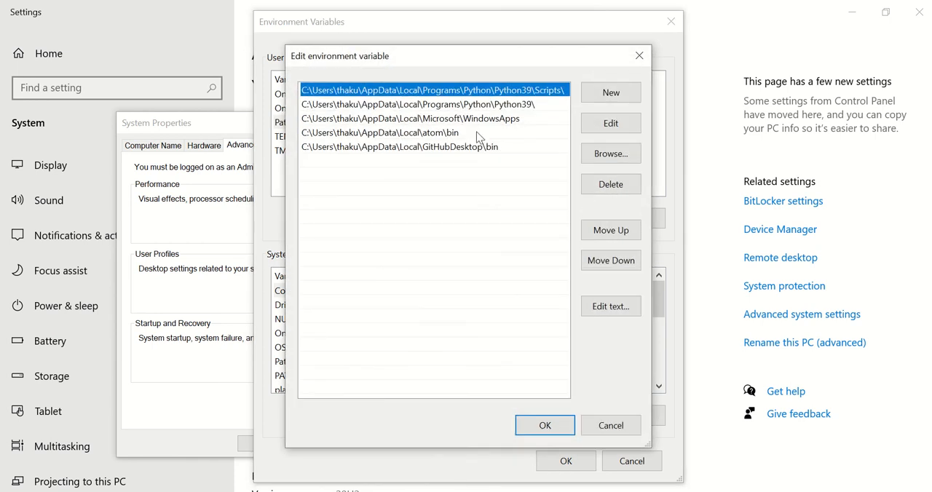
{"action": "mouse_move", "coordinate": [481, 91]}
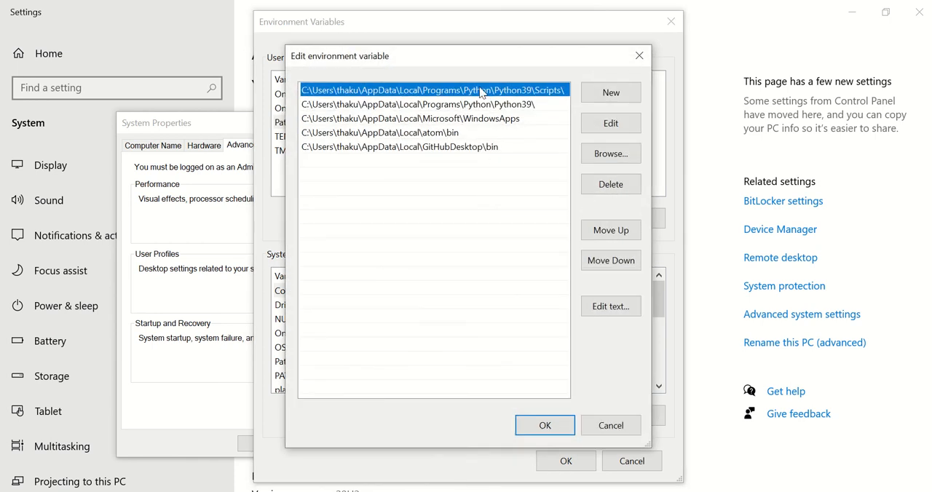
{"action": "left_click", "coordinate": [432, 103]}
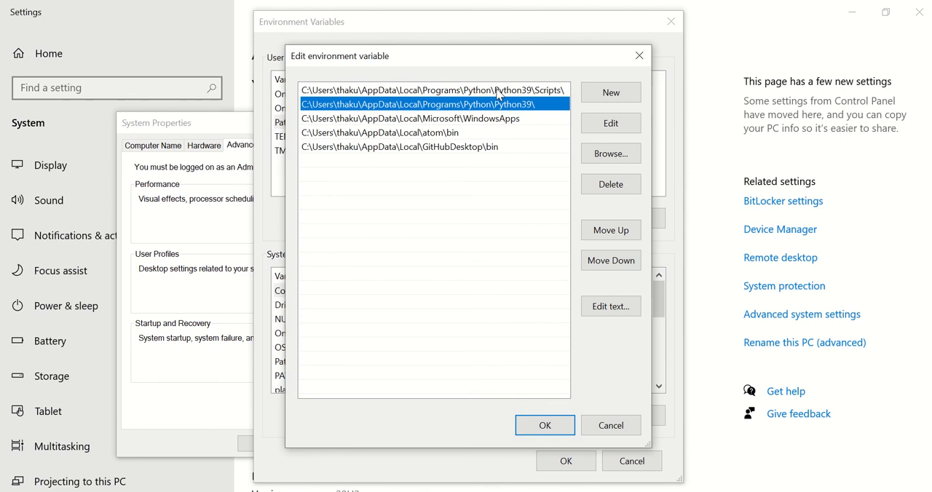
{"action": "mouse_move", "coordinate": [639, 69]}
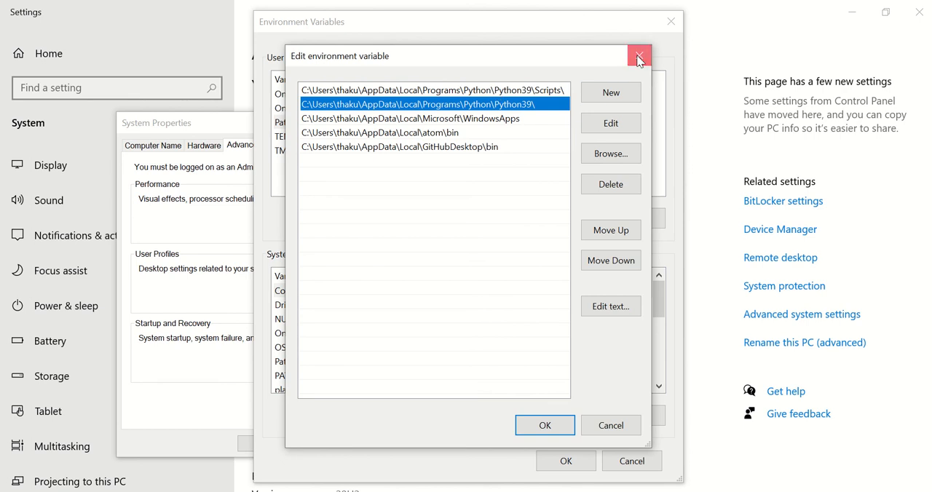
{"action": "left_click", "coordinate": [640, 56]}
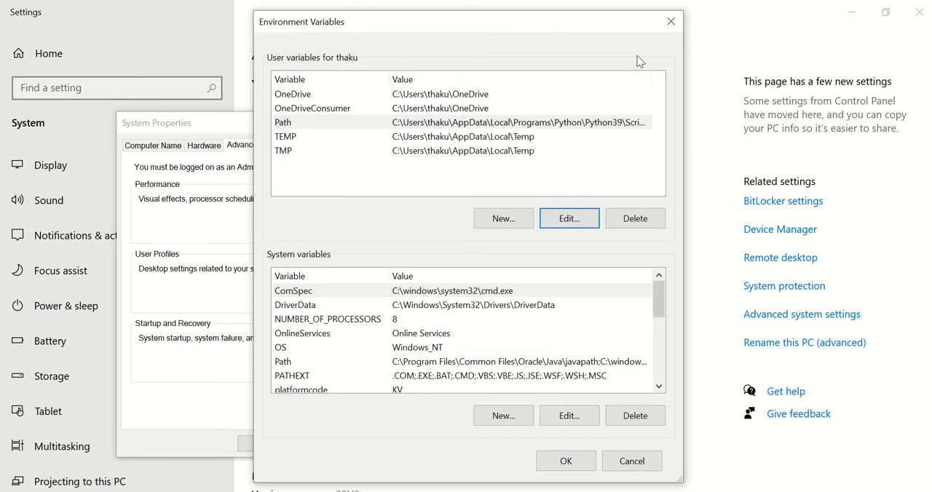
{"action": "key", "text": "alt+tab"}
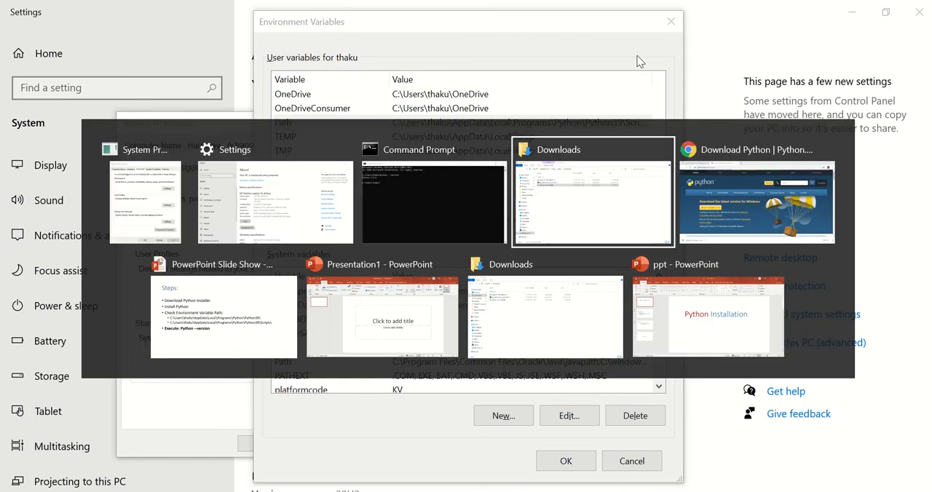